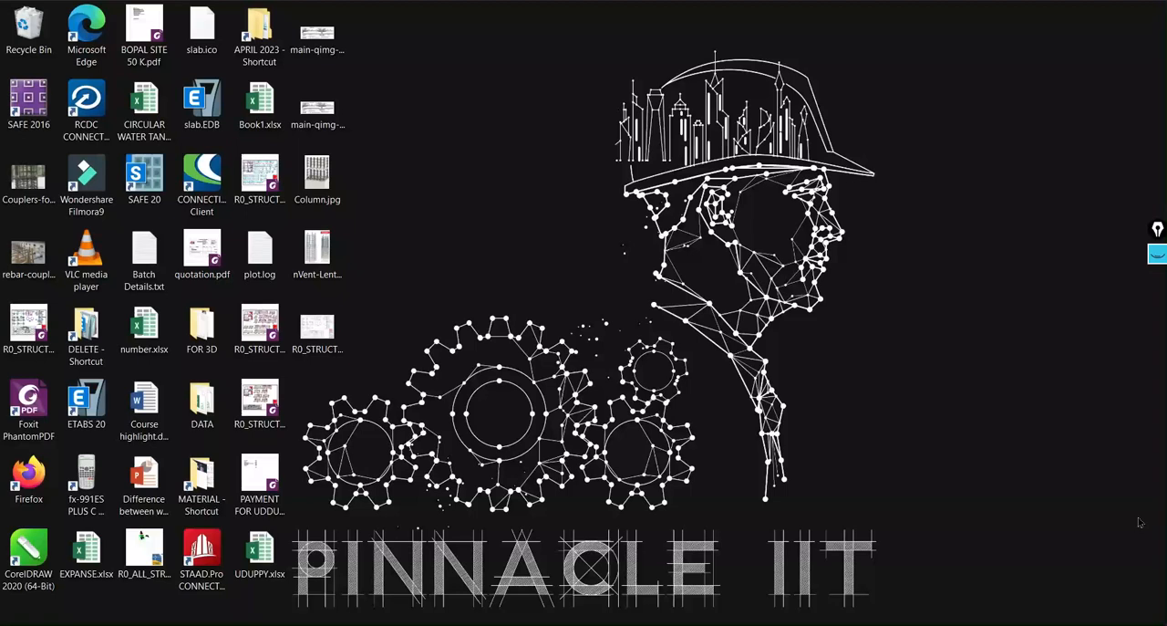
{"action": "mouse_move", "coordinate": [1121, 518]}
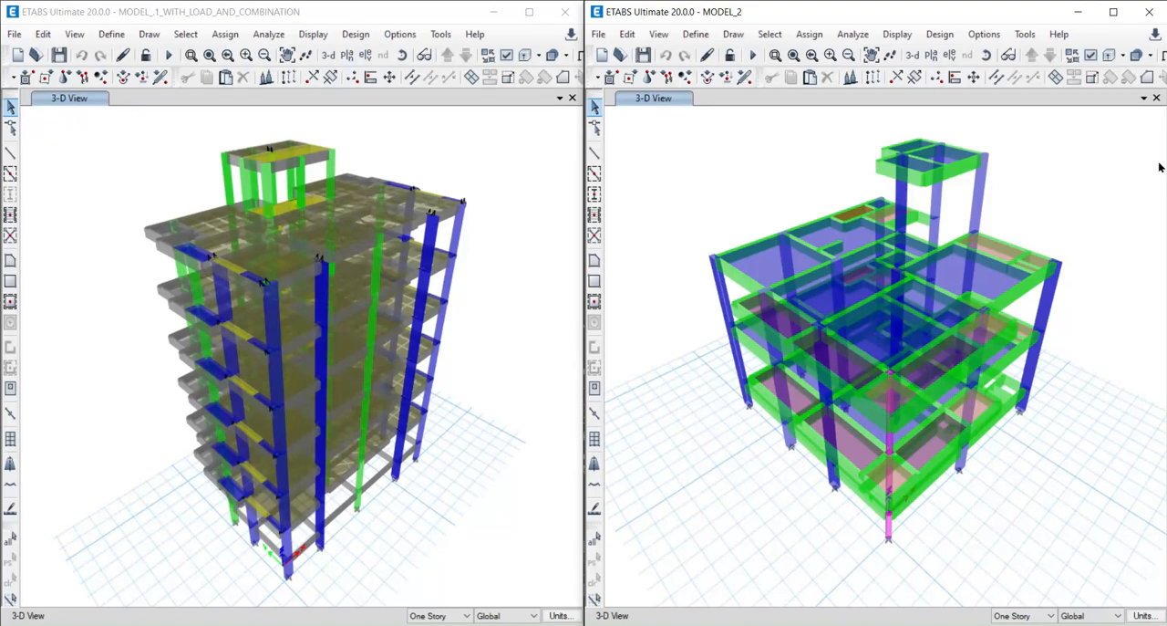
{"action": "mouse_move", "coordinate": [198, 126]}
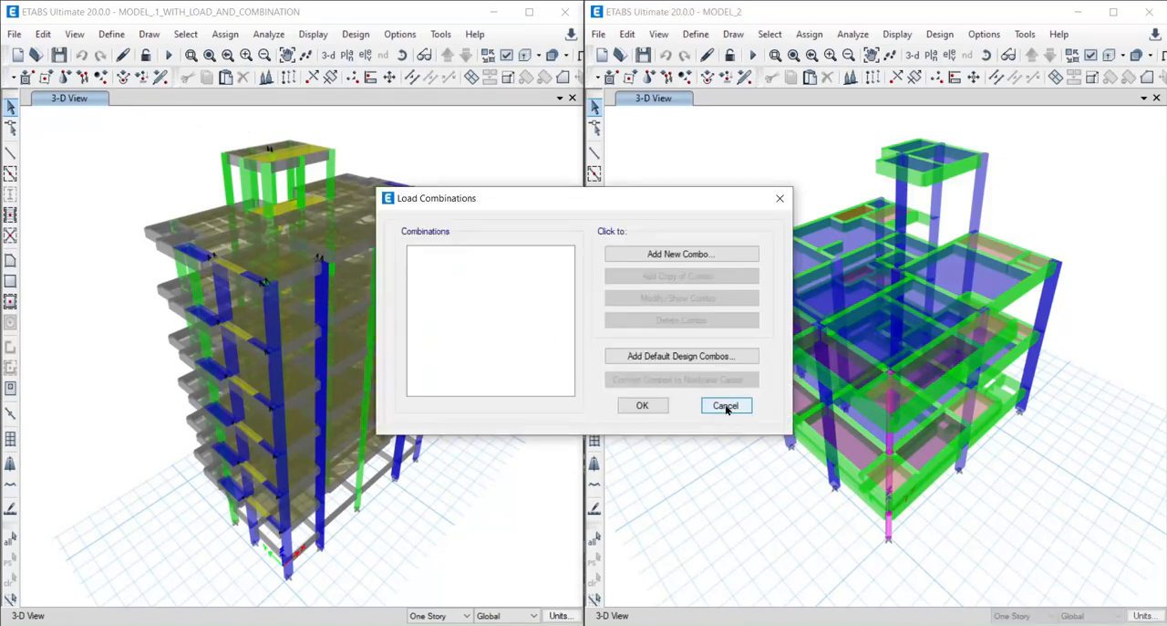
{"action": "left_click", "coordinate": [725, 405]}
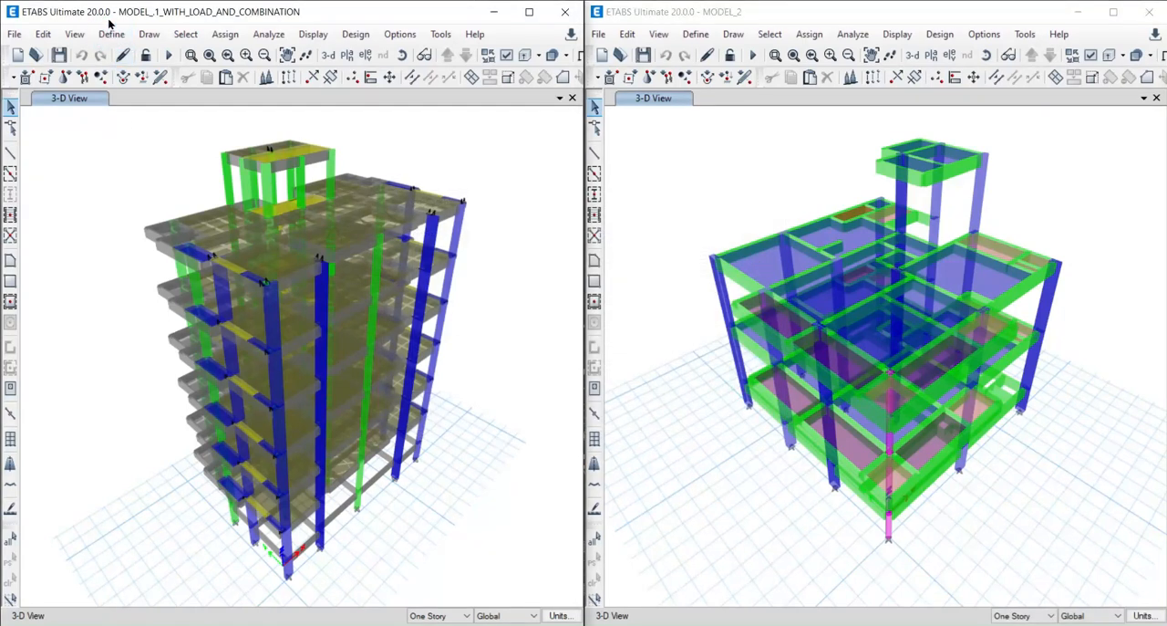
{"action": "left_click", "coordinate": [111, 33]}
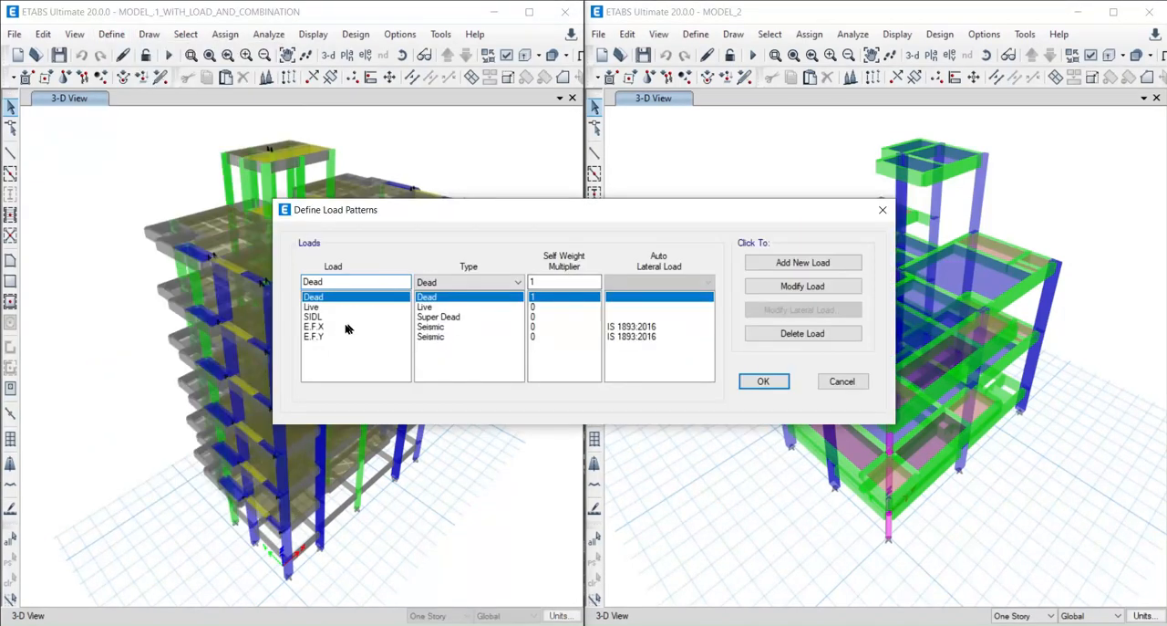
{"action": "left_click", "coordinate": [314, 336]}
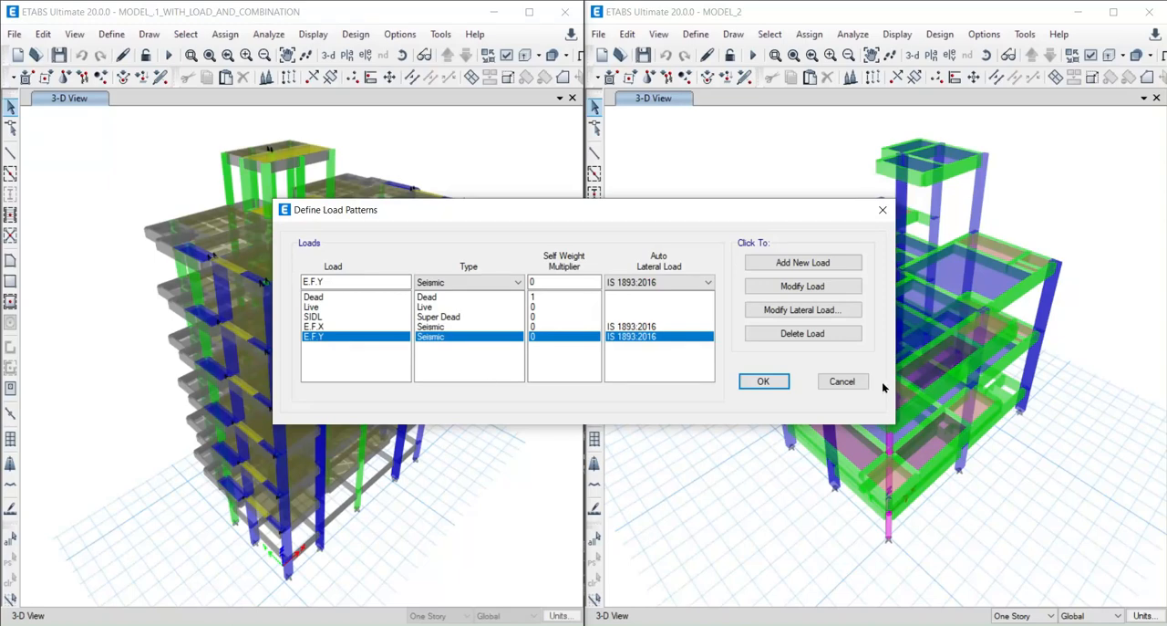
{"action": "left_click", "coordinate": [695, 34]}
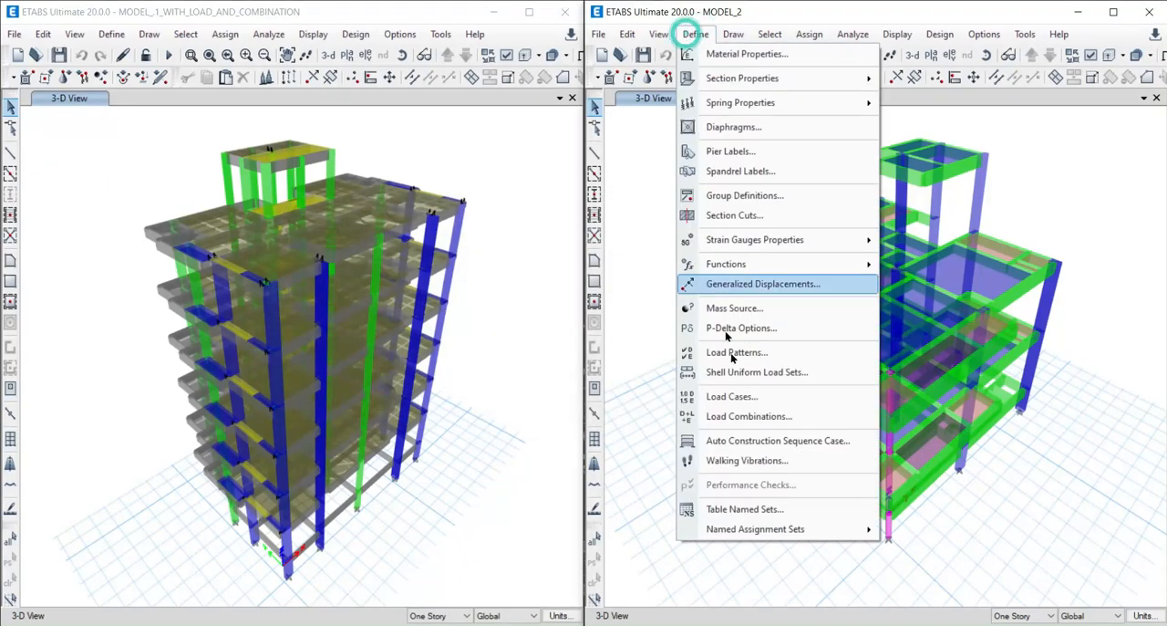
{"action": "left_click", "coordinate": [736, 352]}
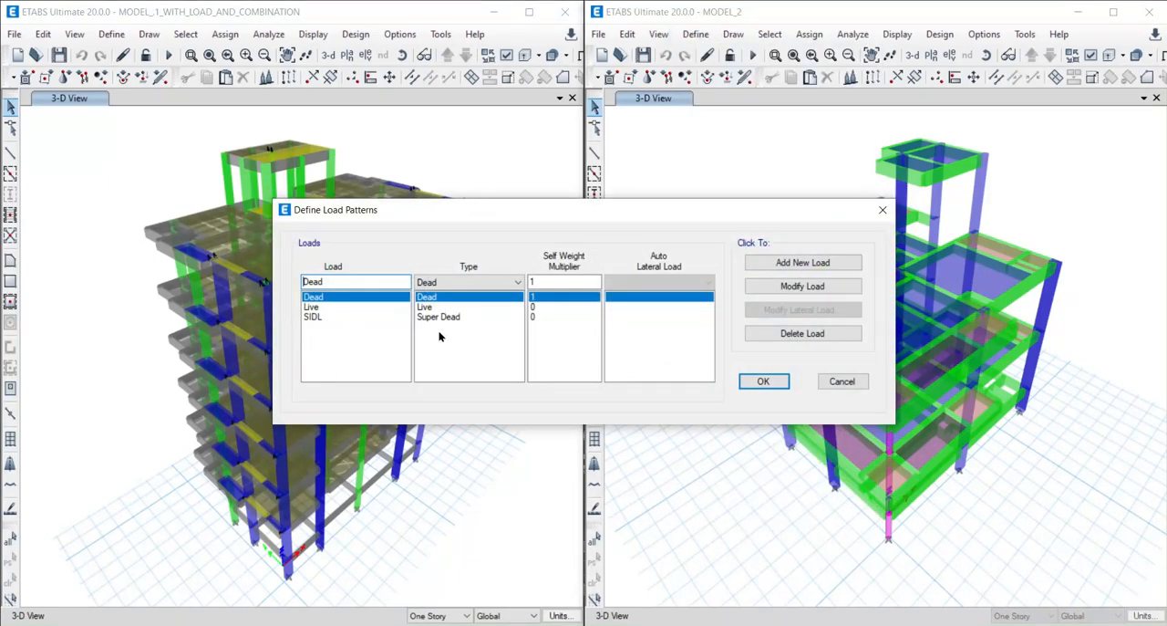
{"action": "left_click", "coordinate": [764, 381]}
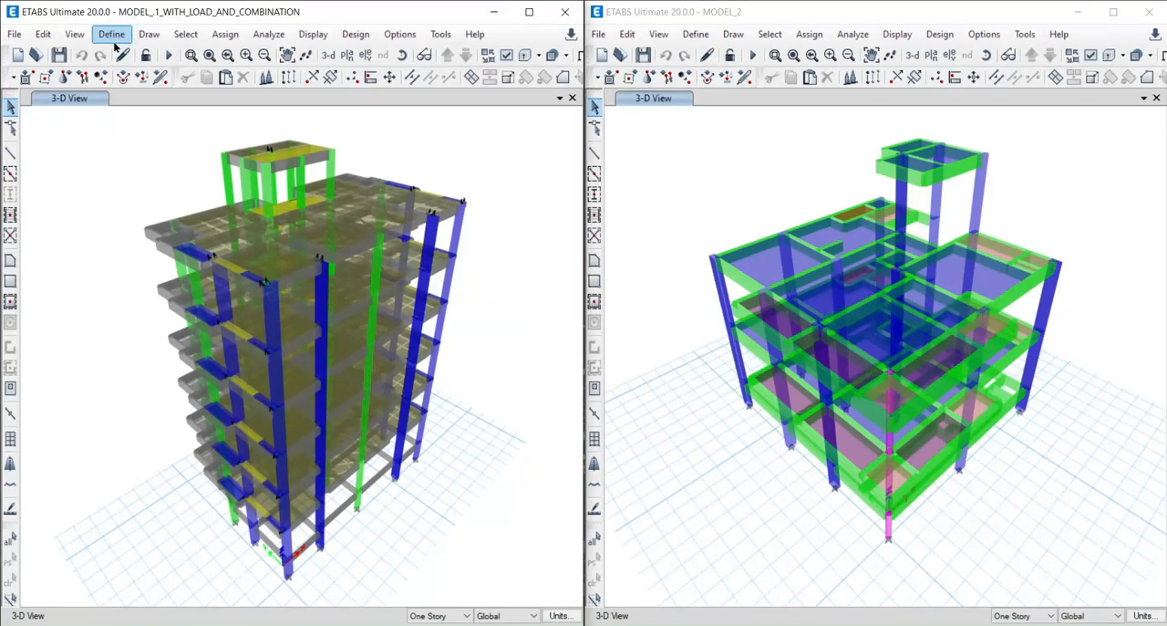
{"action": "left_click", "coordinate": [111, 34]}
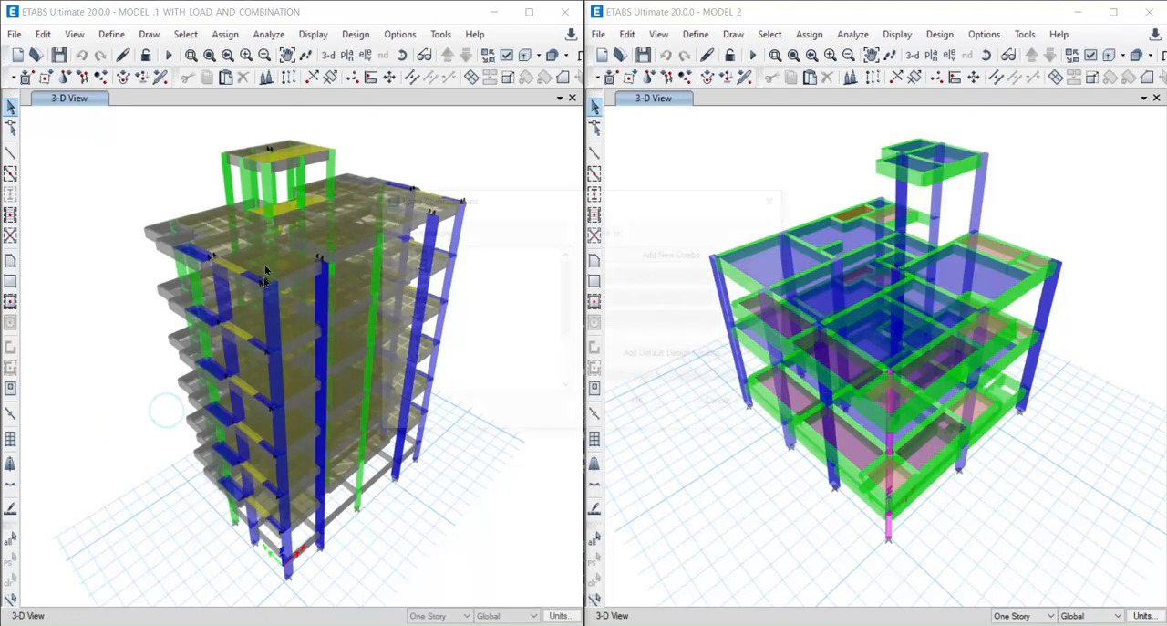
{"action": "left_click", "coordinate": [694, 33]}
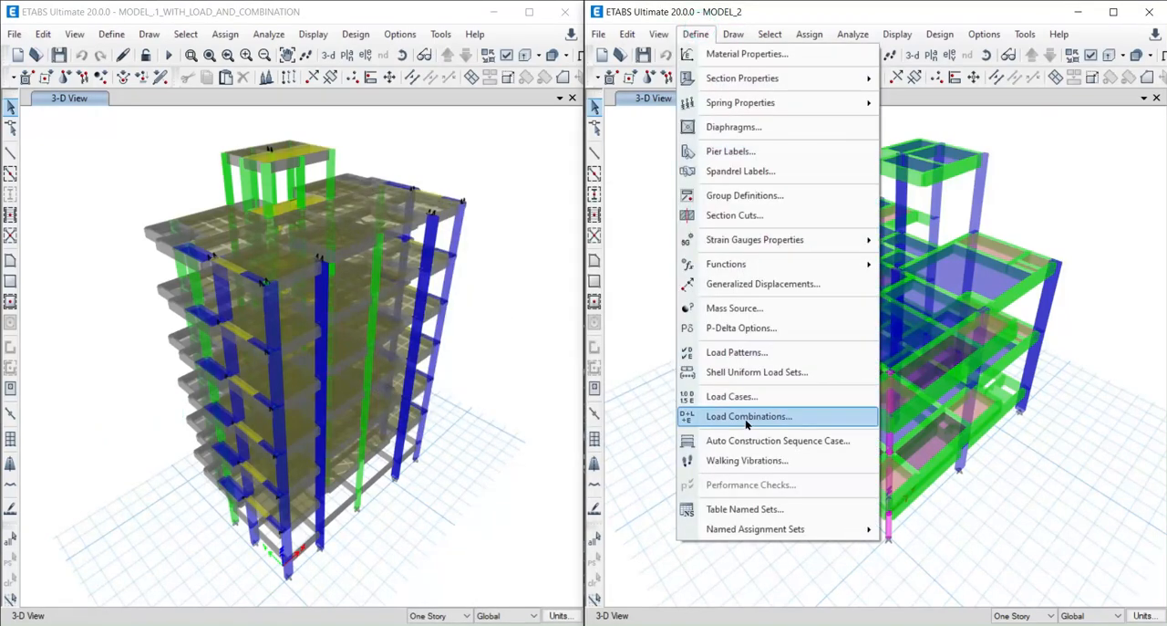
{"action": "left_click", "coordinate": [747, 416]}
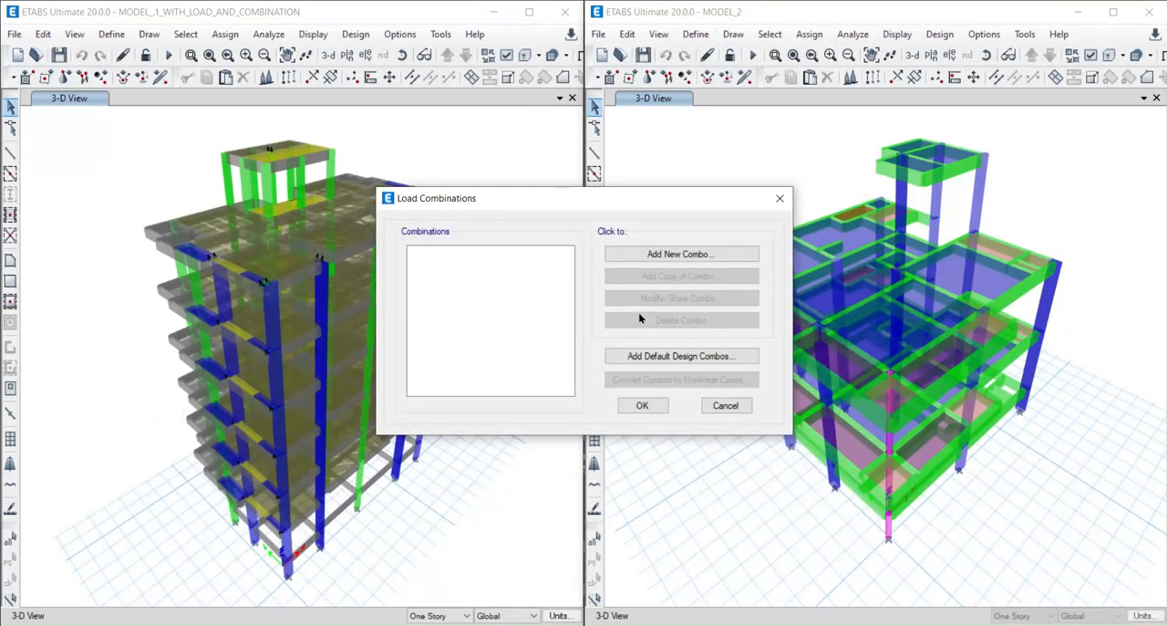
{"action": "left_click", "coordinate": [725, 405]}
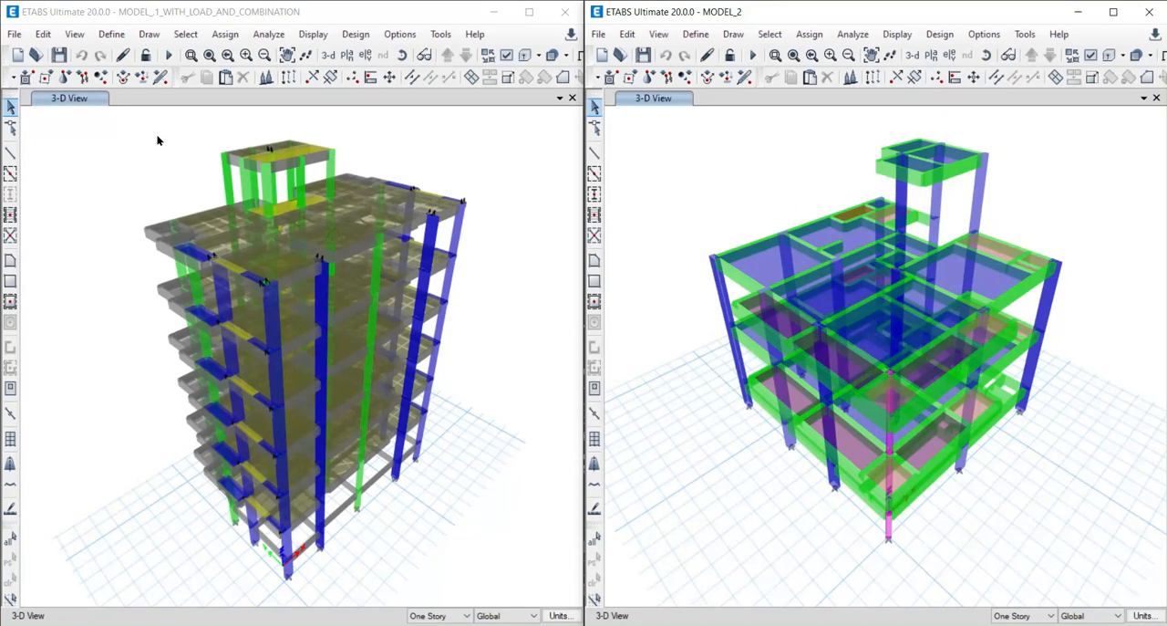
{"action": "mouse_move", "coordinate": [195, 140]}
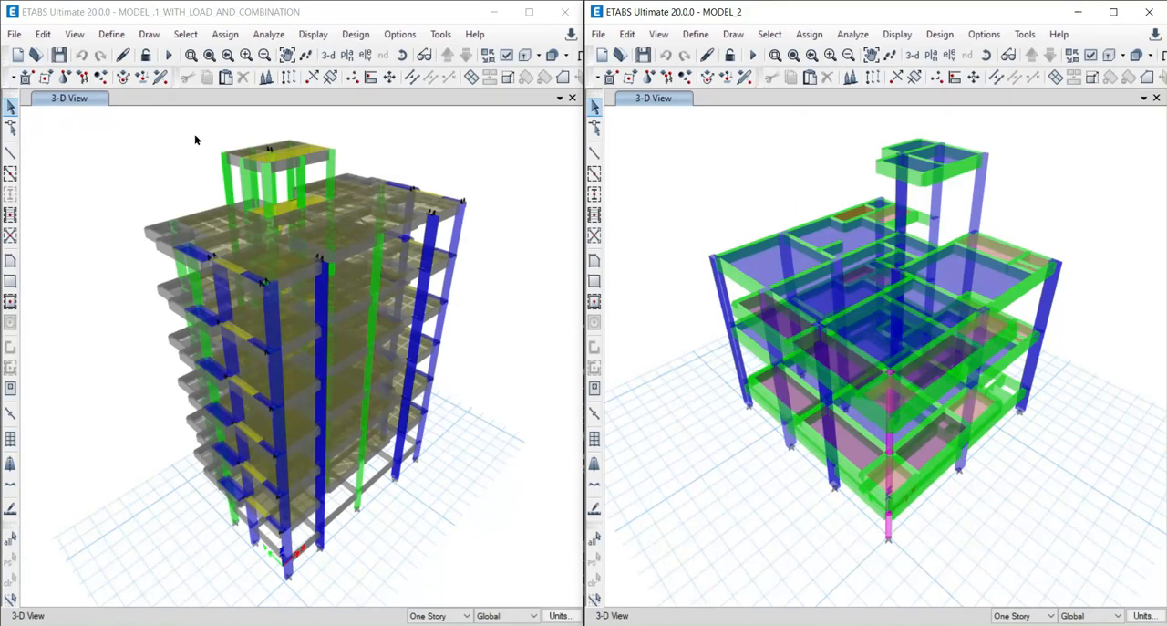
{"action": "mouse_move", "coordinate": [481, 13]}
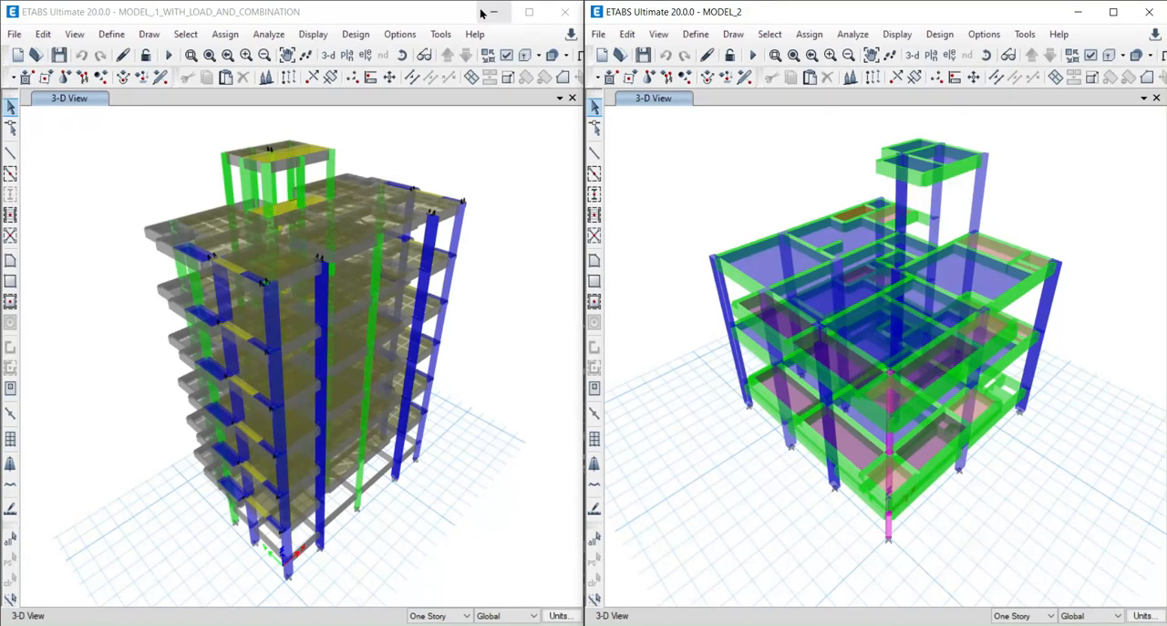
{"action": "mouse_move", "coordinate": [490, 12]}
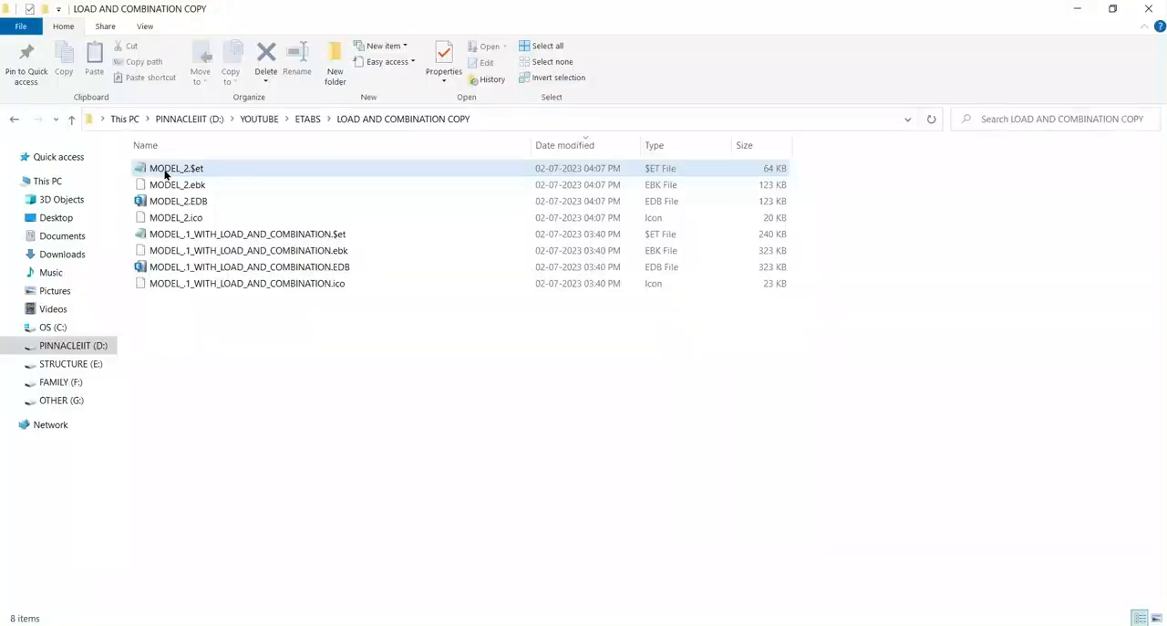
Open the first model's MODEL_1 .$et text file for editing in Notepad beside MODEL_2's file.
{"action": "left_click", "coordinate": [176, 167]}
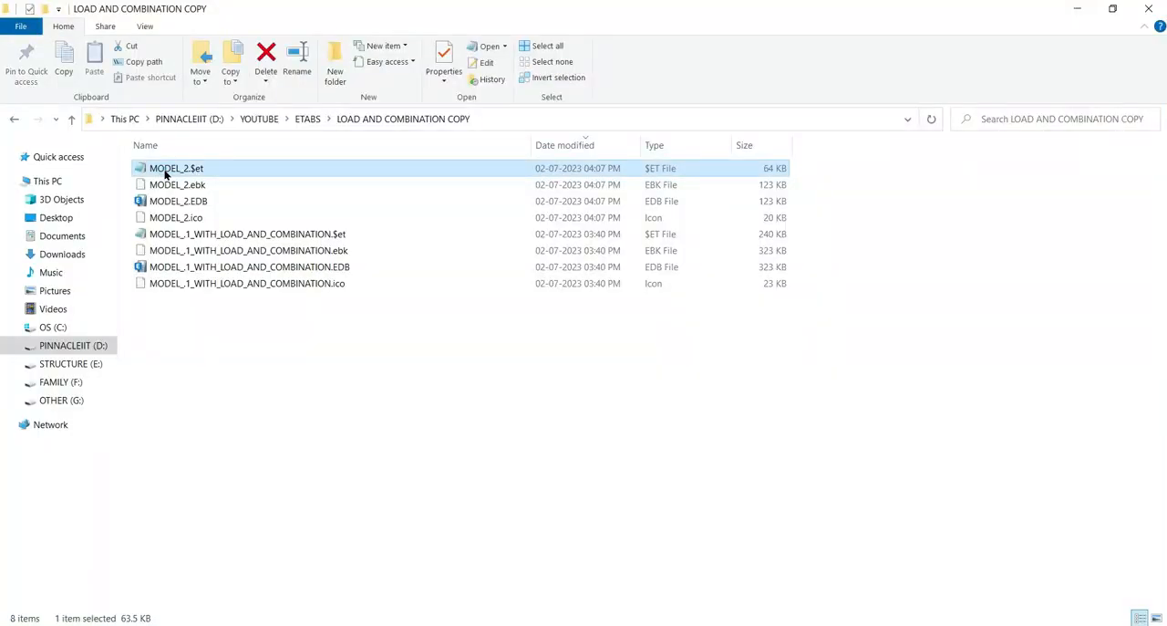
{"action": "double_click", "coordinate": [176, 168]}
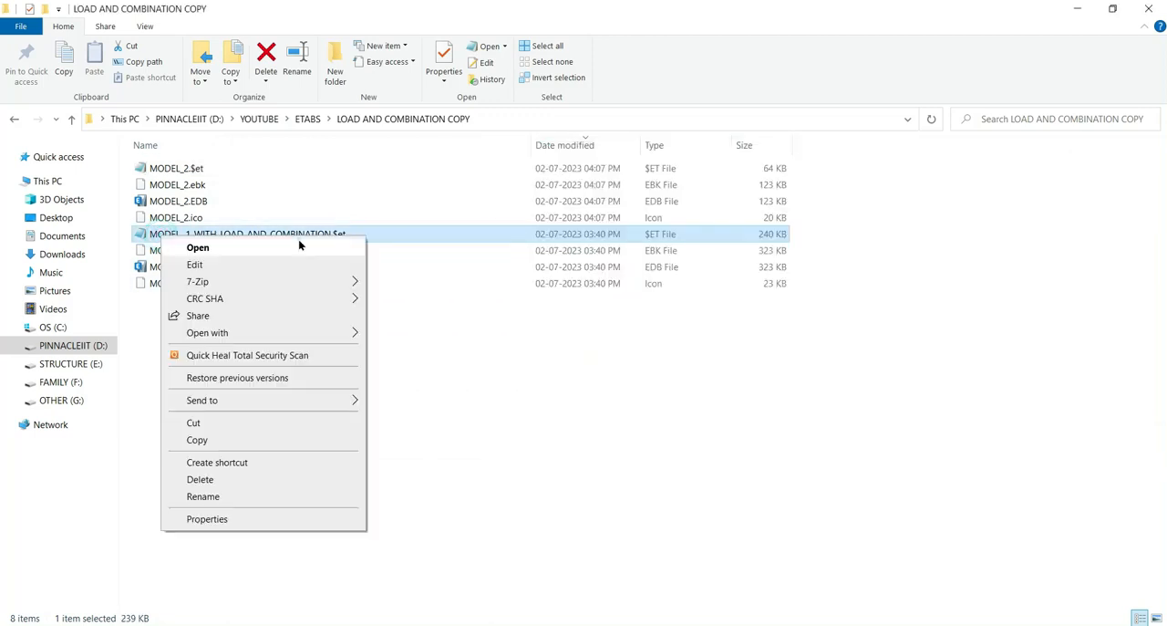
{"action": "left_click", "coordinate": [197, 247]}
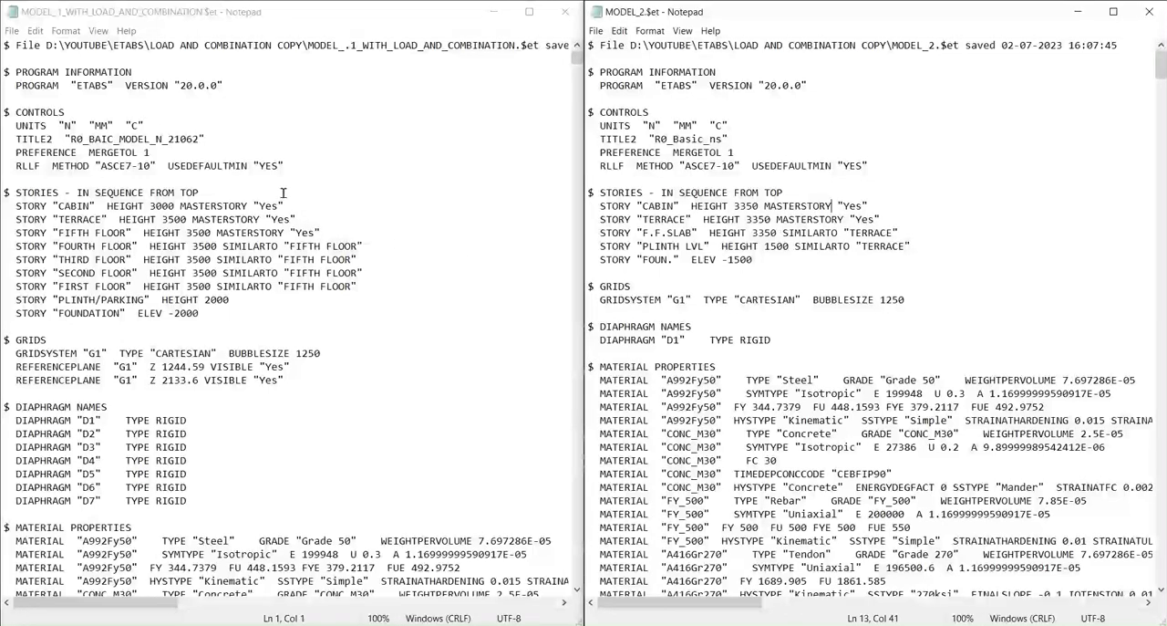
{"action": "mouse_move", "coordinate": [153, 192]}
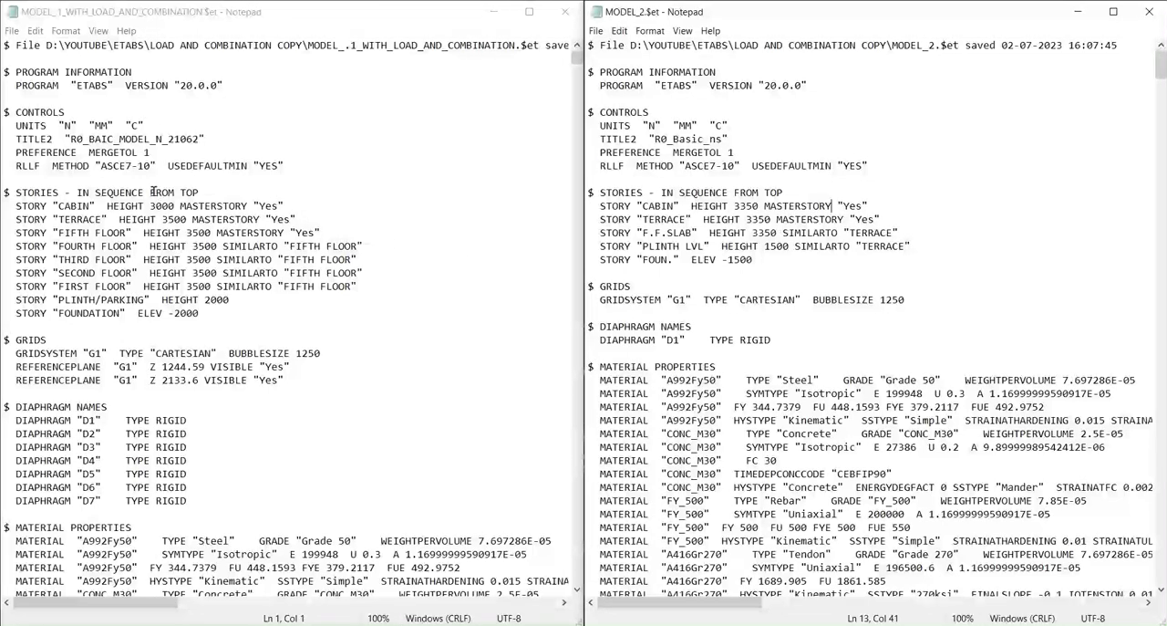
{"action": "mouse_move", "coordinate": [775, 202]}
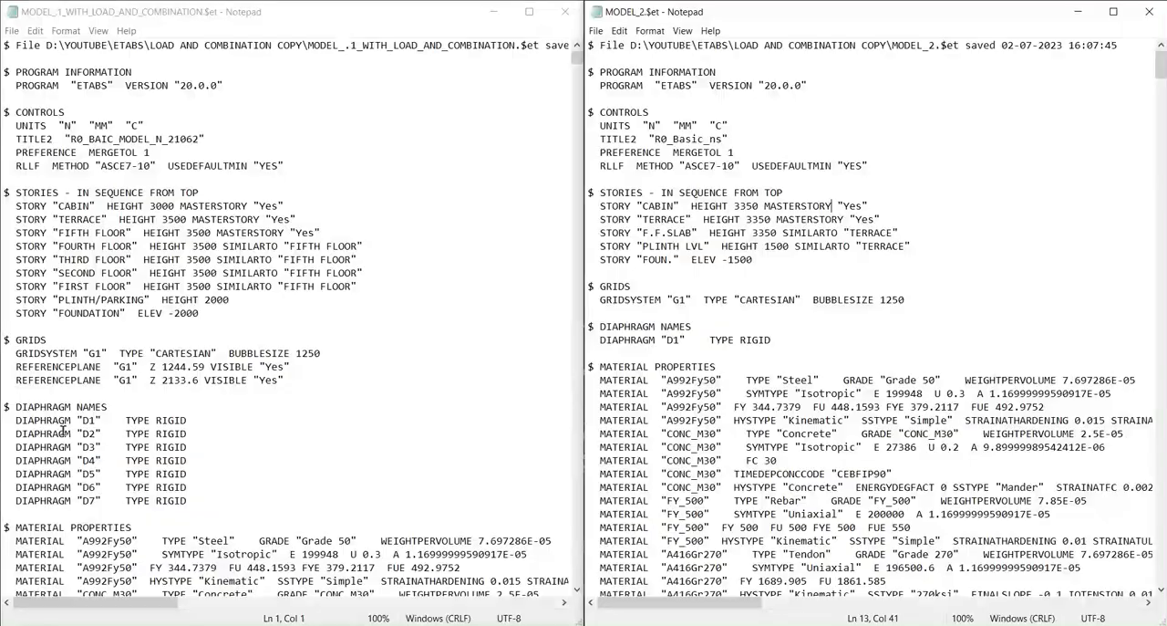
Scroll the MODEL_1 $et file down to its LOAD CASES and LOAD COMBINATIONS sections.
{"action": "scroll", "scroll_direction": "down", "scroll_amount": 3}
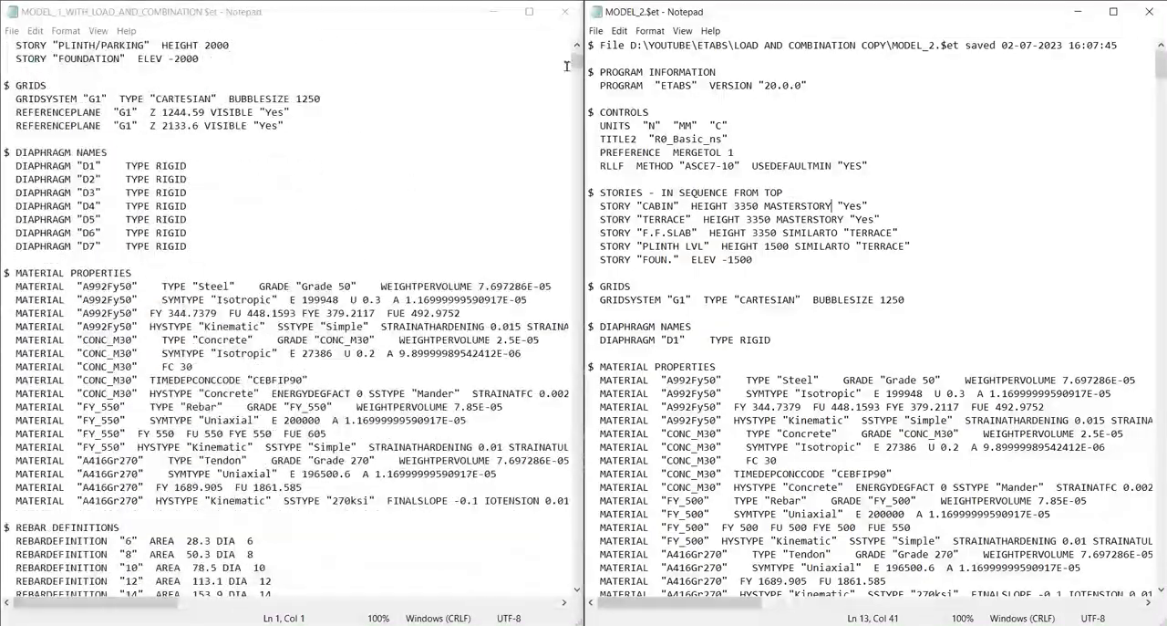
{"action": "scroll", "scroll_direction": "down", "scroll_amount": 3}
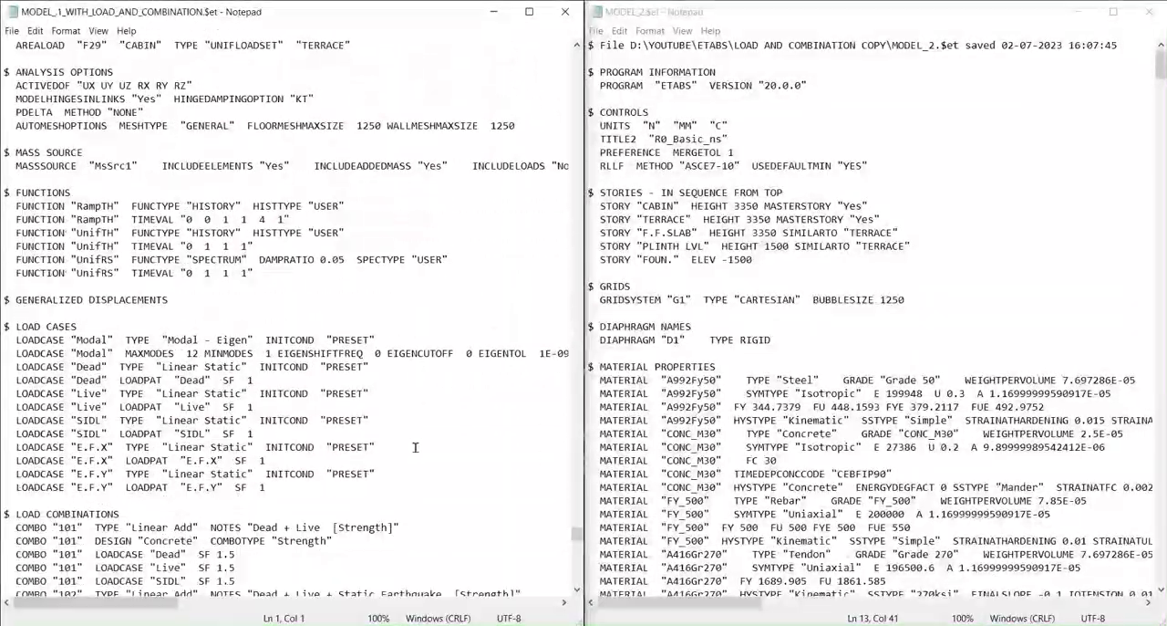
{"action": "scroll", "scroll_direction": "down", "scroll_amount": 3}
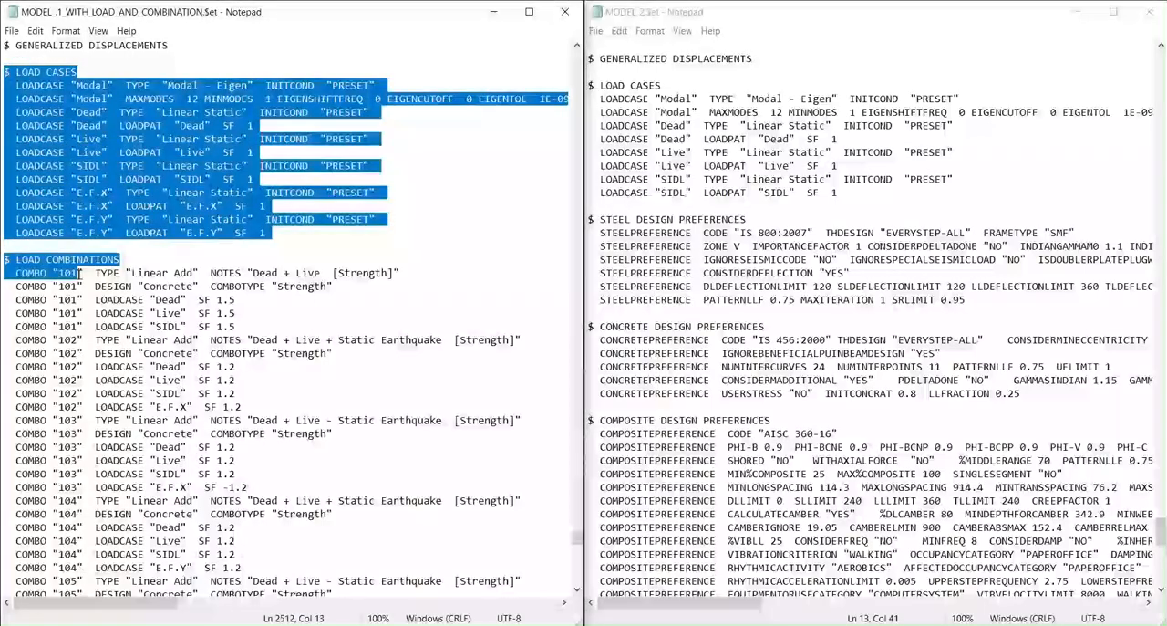
{"action": "scroll", "scroll_direction": "down", "scroll_amount": 3}
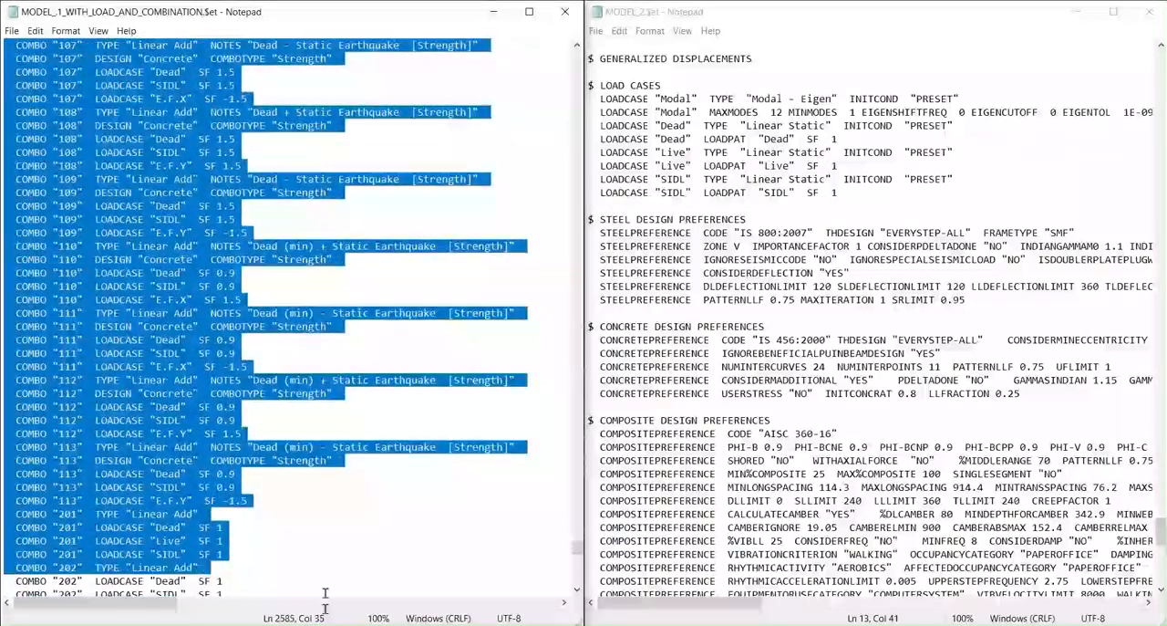
{"action": "scroll", "scroll_direction": "down", "scroll_amount": 3}
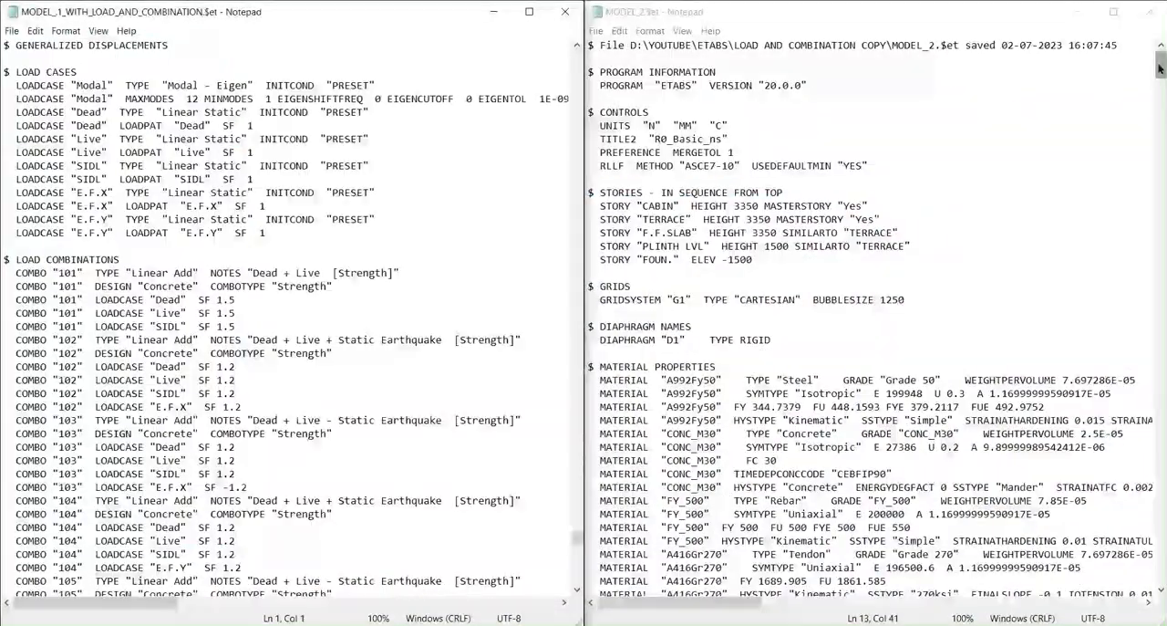
{"action": "scroll", "scroll_direction": "down", "scroll_amount": 3}
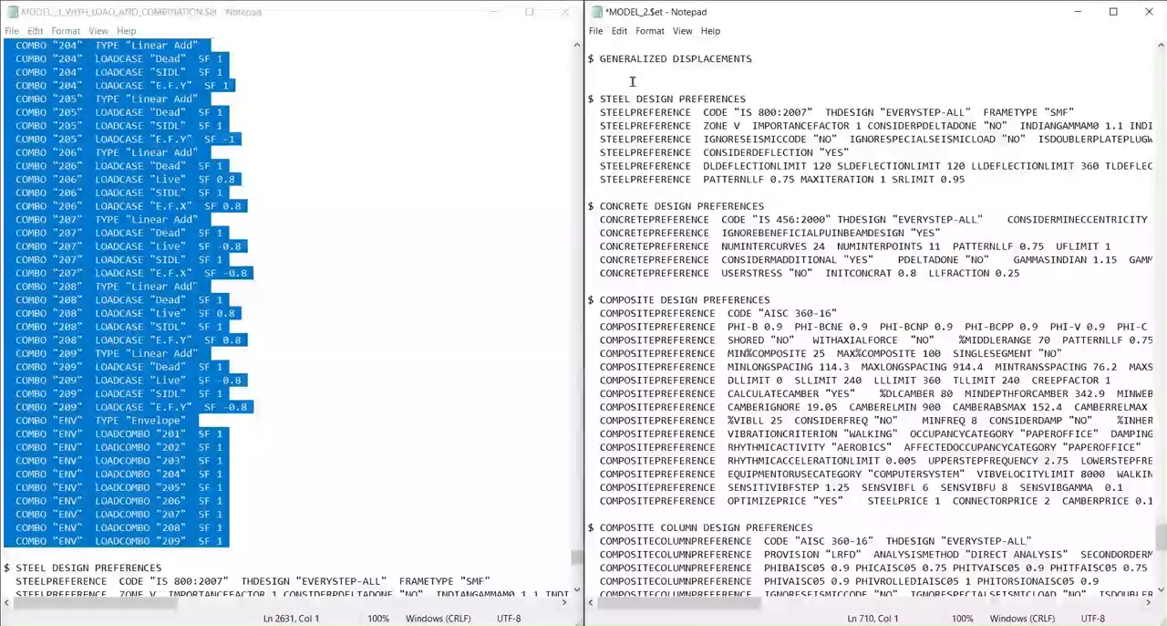
Paste MODEL_1's load cases and combinations, ending with the ENV envelope, into MODEL_2's file.
{"action": "right_click", "coordinate": [633, 81]}
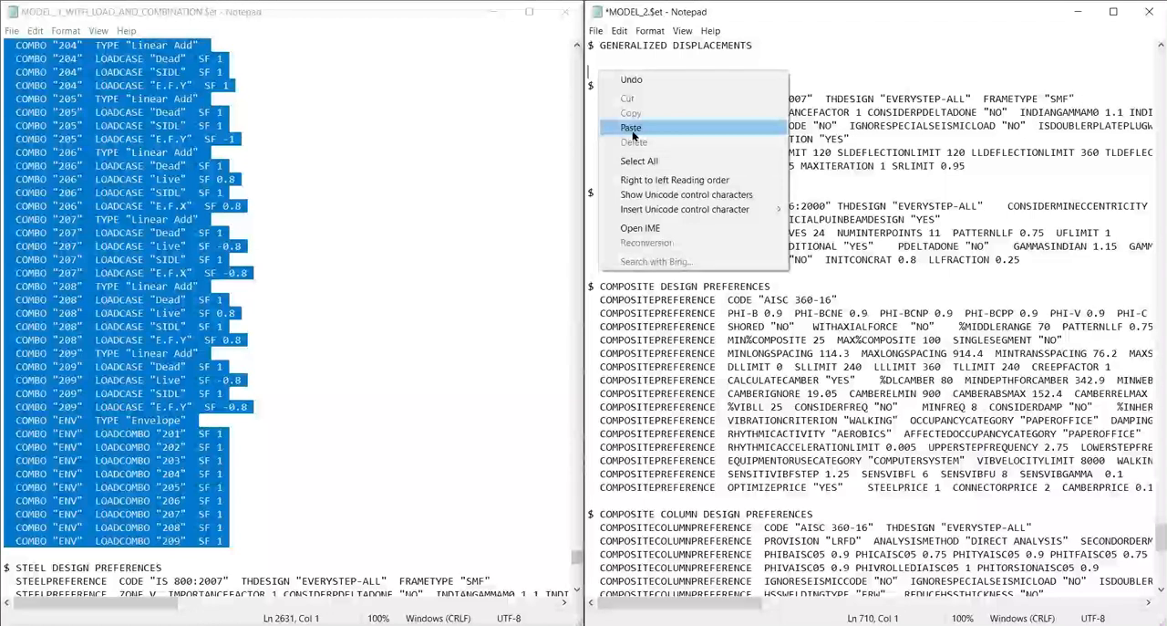
{"action": "left_click", "coordinate": [631, 128]}
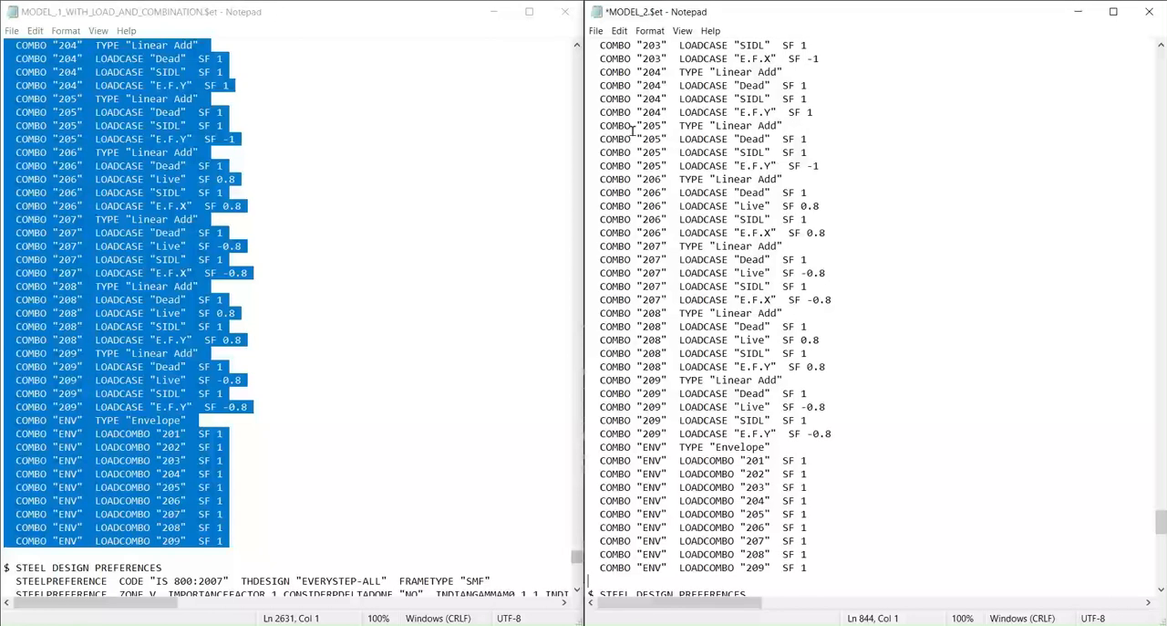
{"action": "mouse_move", "coordinate": [825, 168]}
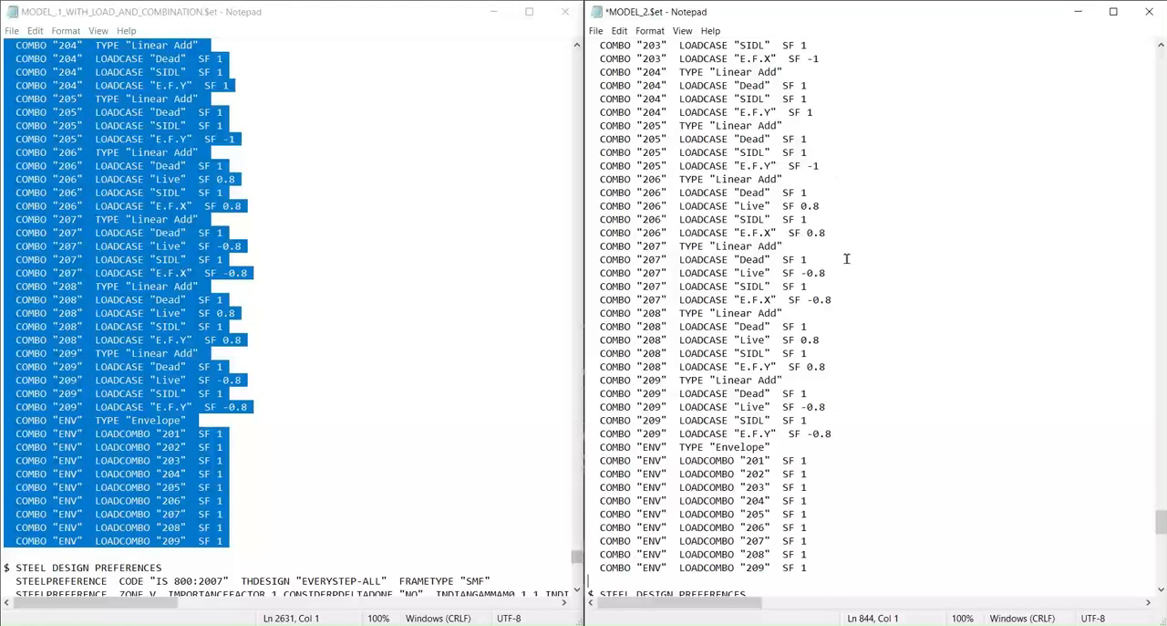
{"action": "scroll", "scroll_direction": "up", "scroll_amount": 3}
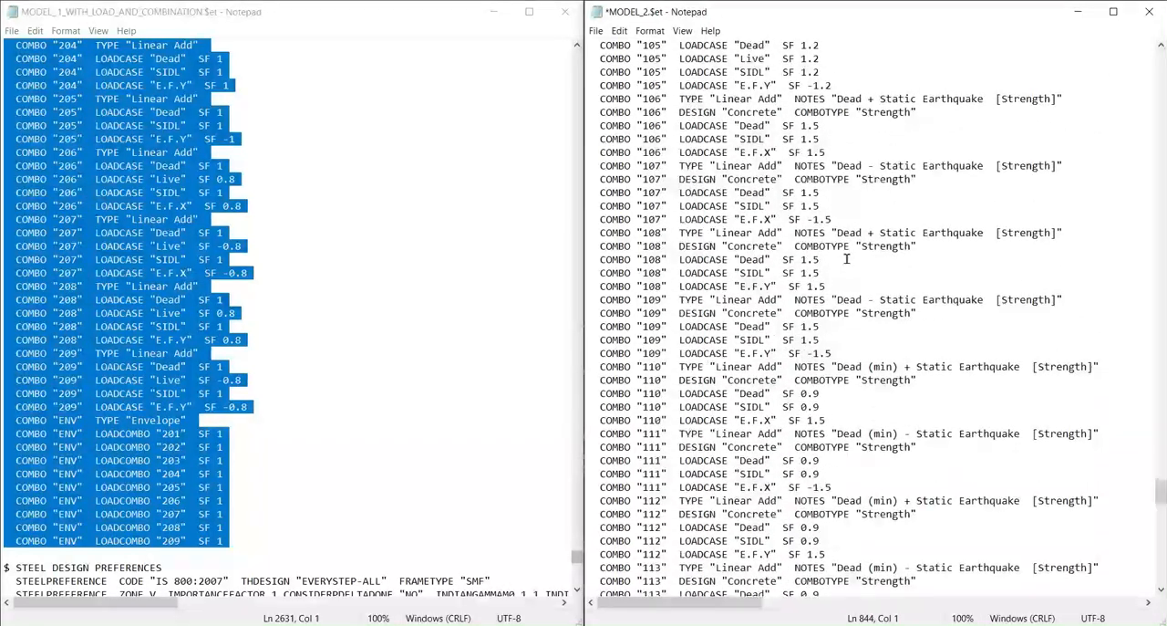
{"action": "scroll", "scroll_direction": "up", "scroll_amount": 3}
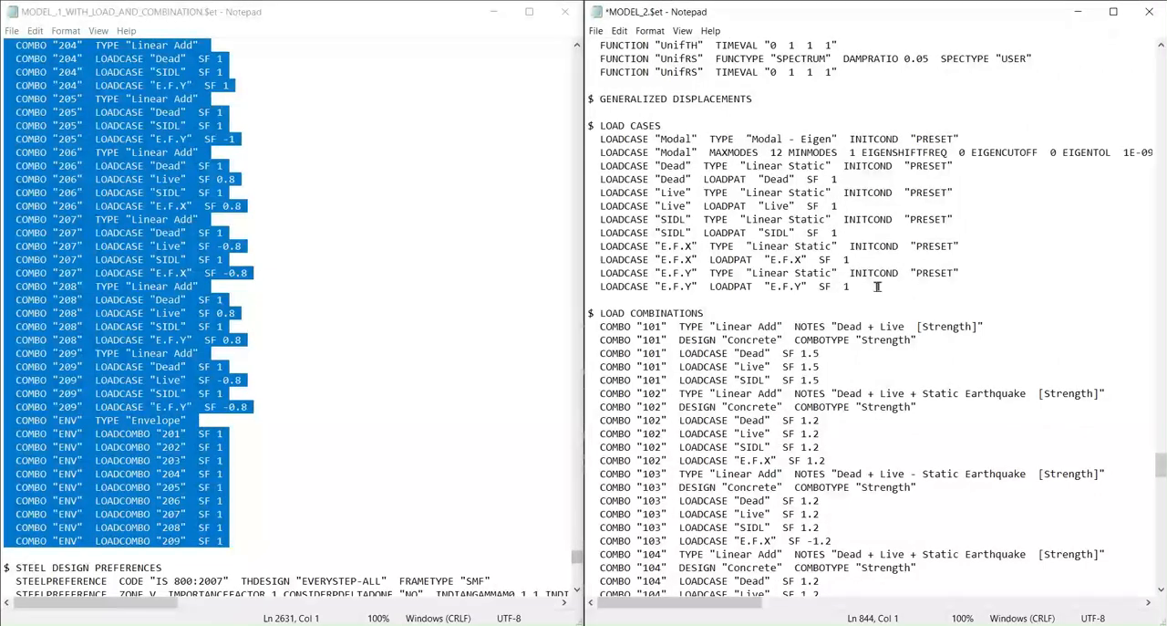
{"action": "double_click", "coordinate": [651, 313]}
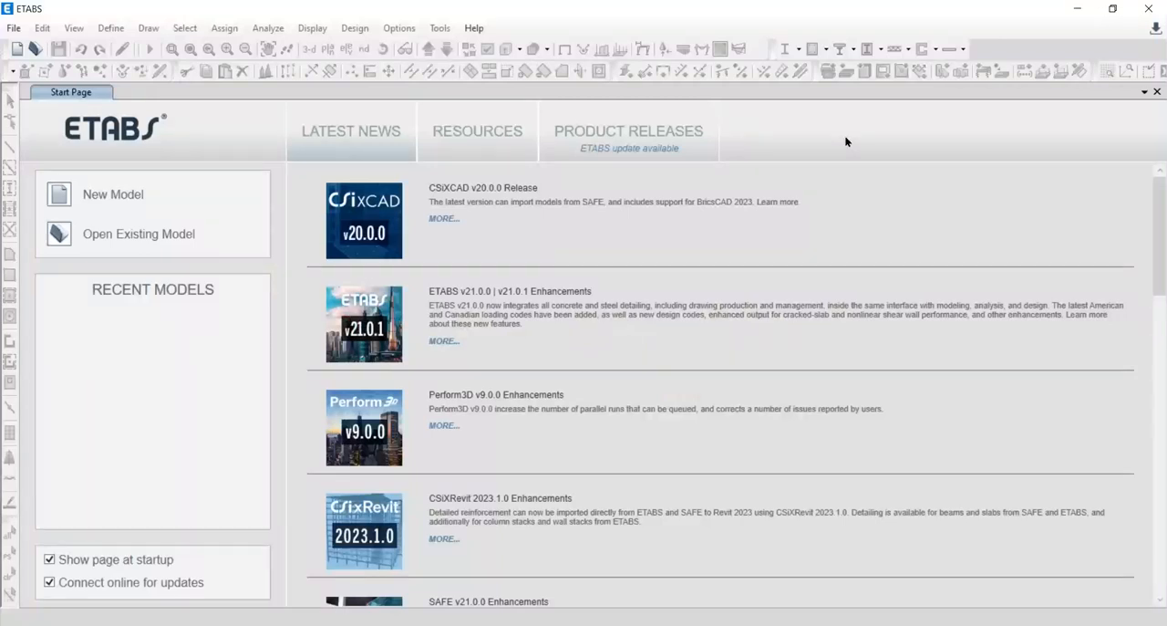
{"action": "mouse_move", "coordinate": [62, 44]}
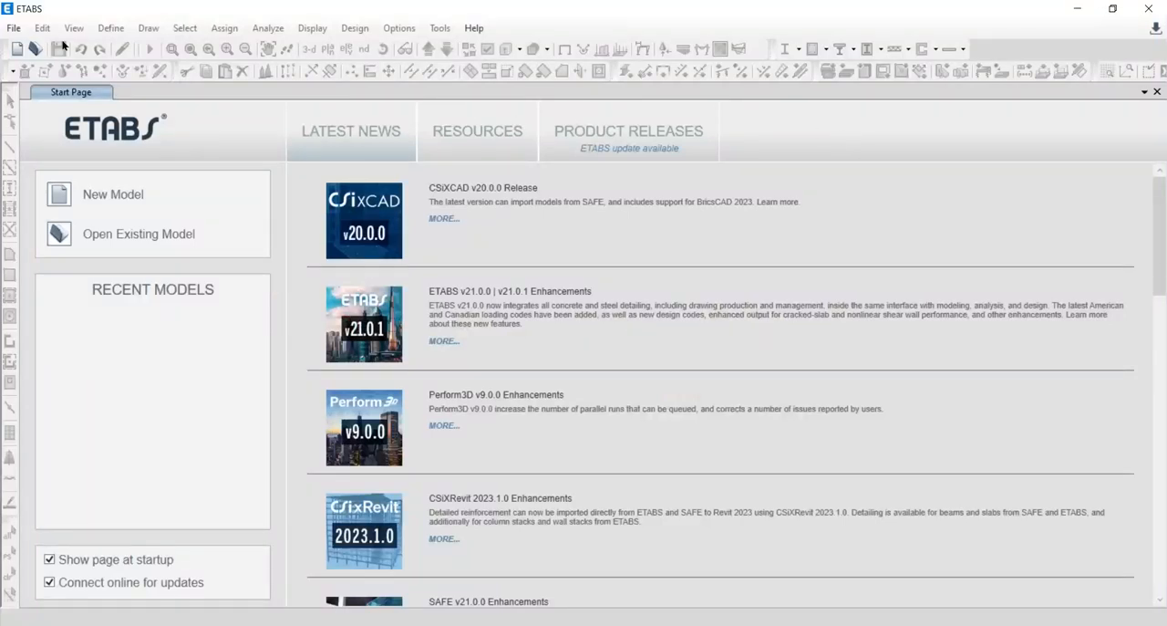
Bring up the ETABS File menu to reach the import-from-text-file choices.
{"action": "left_click", "coordinate": [14, 27]}
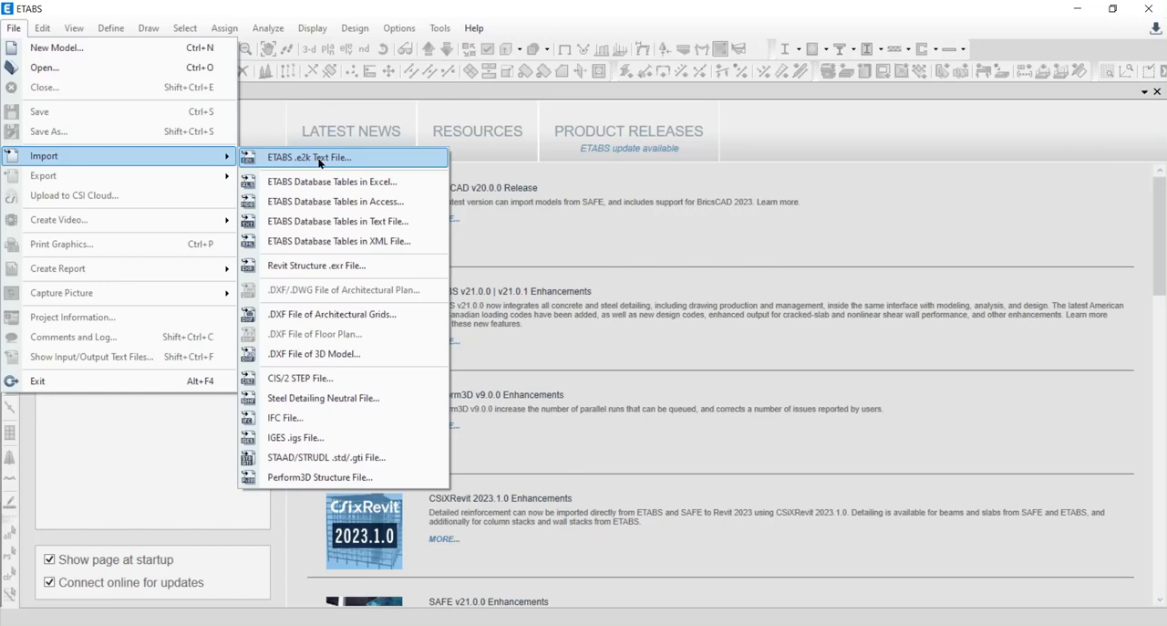
{"action": "mouse_move", "coordinate": [342, 163]}
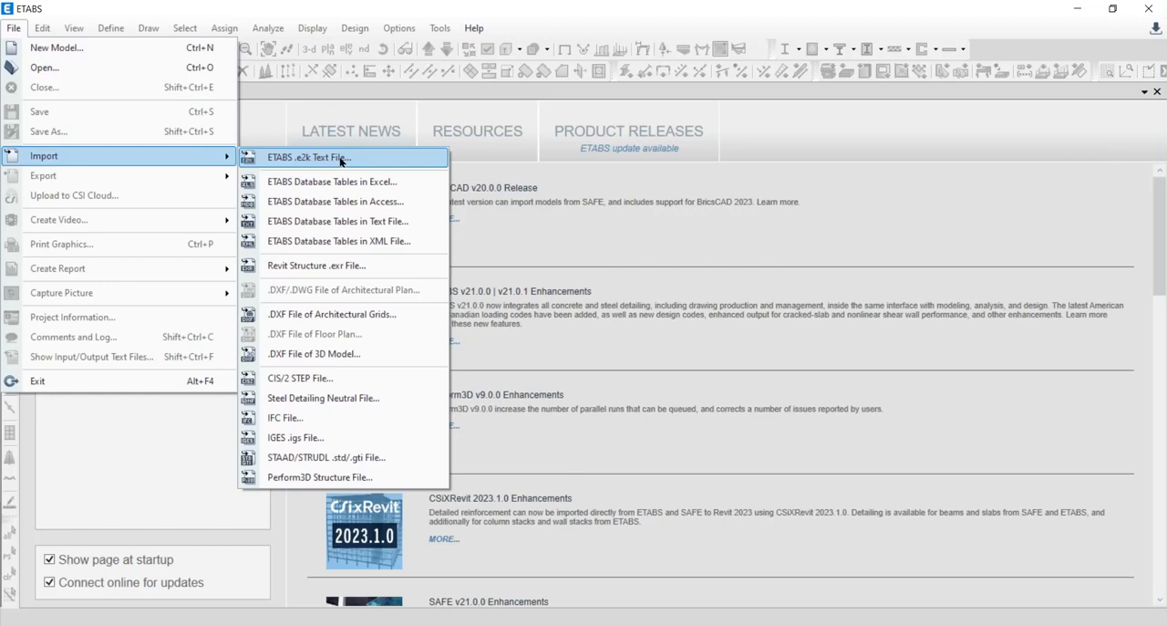